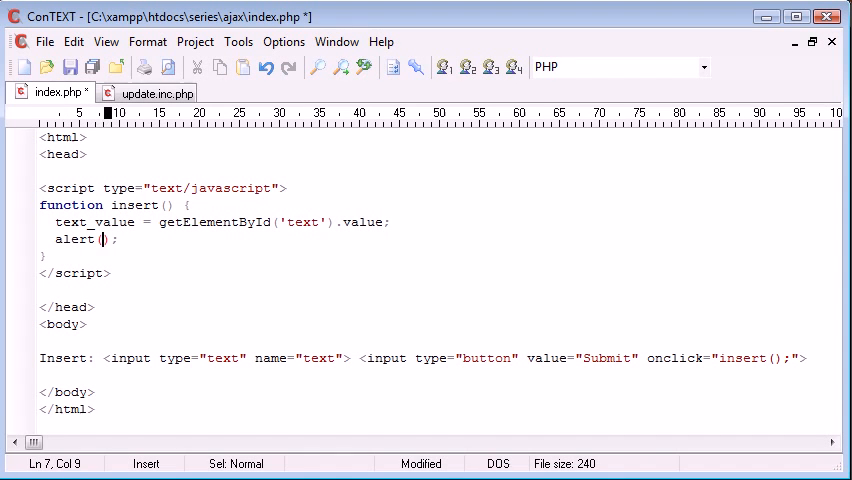
Put text_value inside insert()'s alert() call and save index.php
{"action": "type", "text": "text_value"}
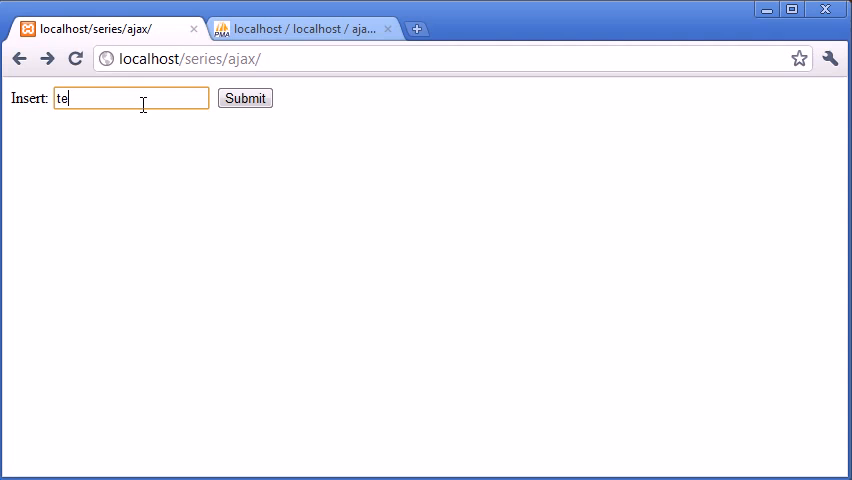
{"action": "type", "text": "st"}
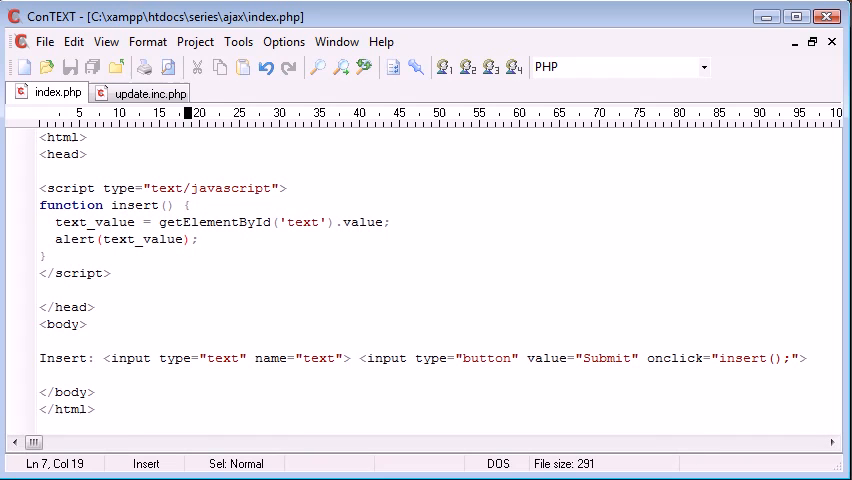
Rename the text field to insert_text, look up insert_text, and declare var text_value
{"action": "left_click", "coordinate": [306, 358]}
{"action": "type", "text": "inser"}
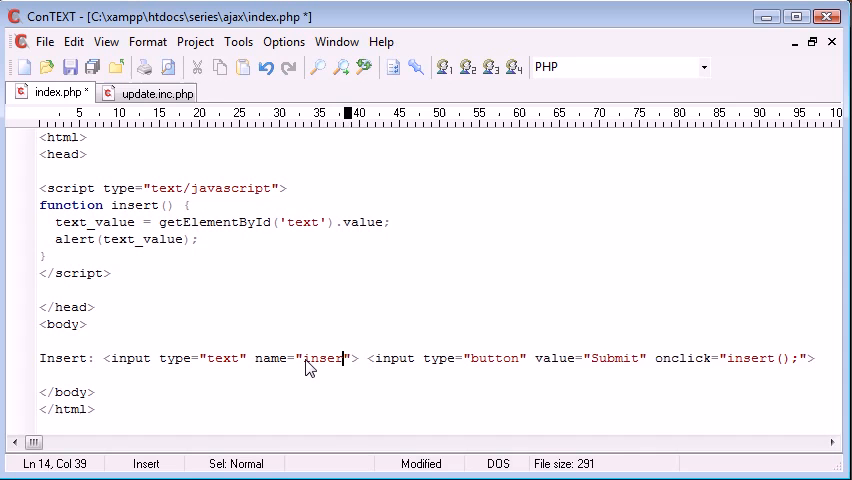
{"action": "type", "text": "t_text"}
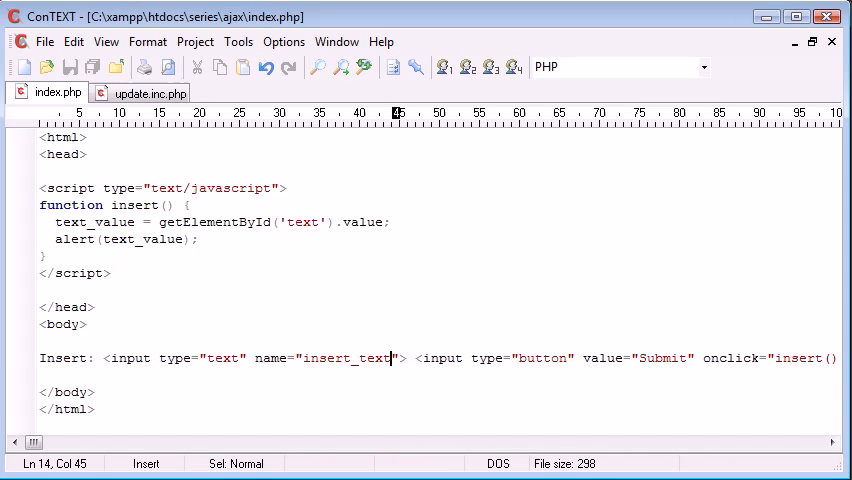
{"action": "left_click", "coordinate": [288, 221]}
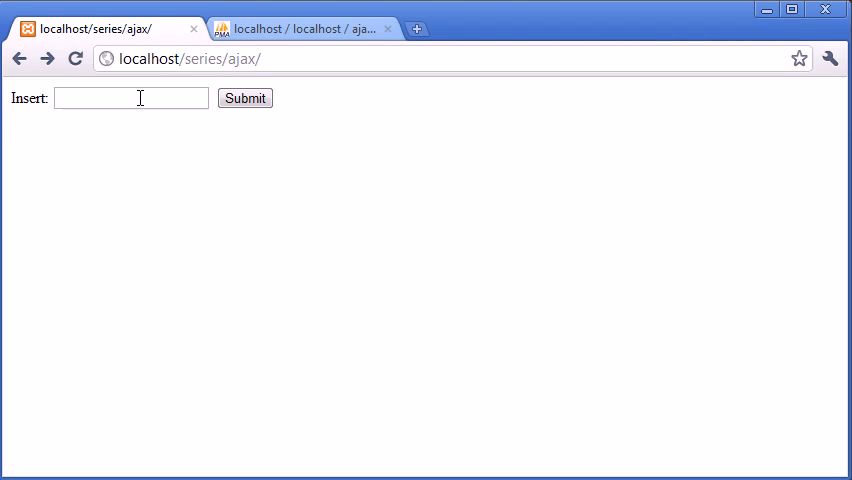
{"action": "type", "text": "test"}
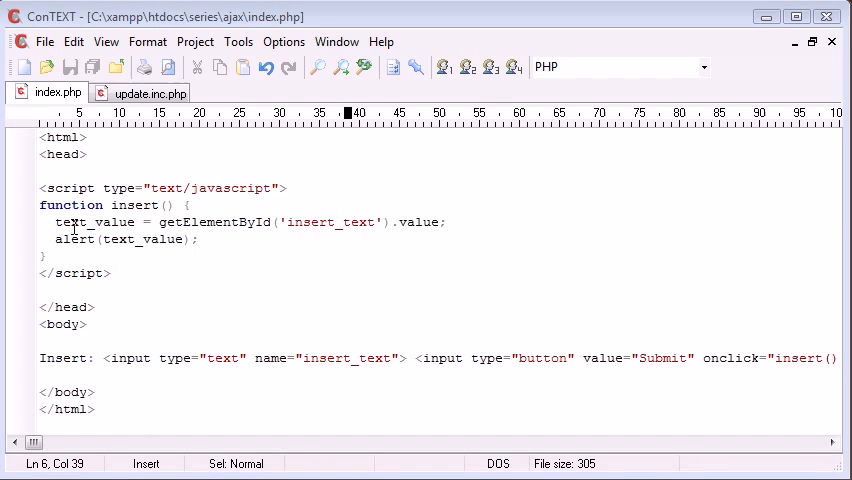
{"action": "type", "text": "var"}
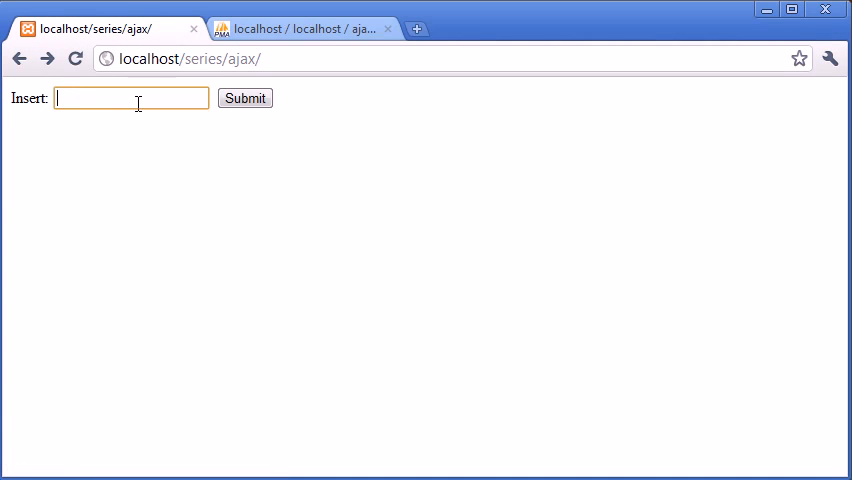
{"action": "type", "text": "test"}
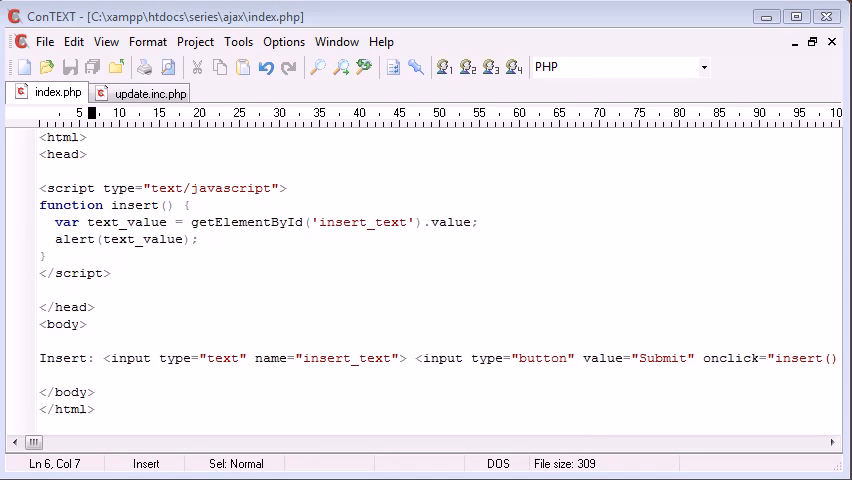
Replace the text field's name attribute with id, keeping insert_text as its value
{"action": "left_click", "coordinate": [253, 358]}
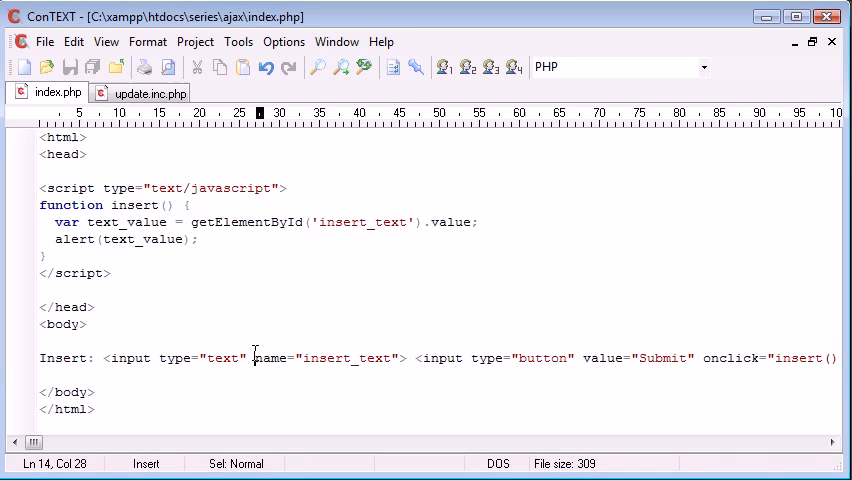
{"action": "type", "text": "id"}
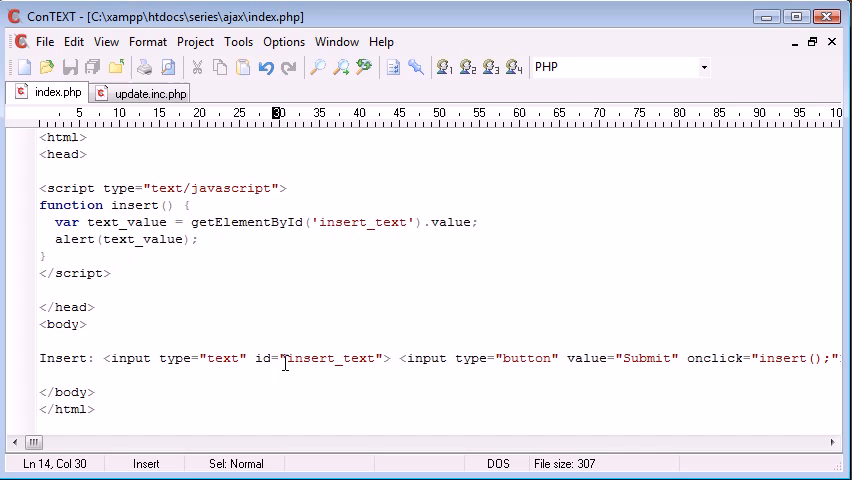
{"action": "mouse_move", "coordinate": [218, 221]}
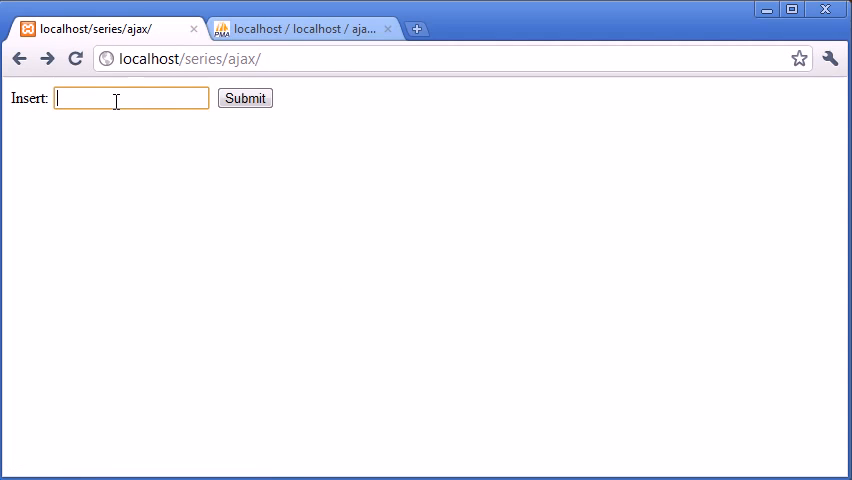
Declare var text_value and set both the field id and getElementById argument to insert_text
{"action": "type", "text": "test"}
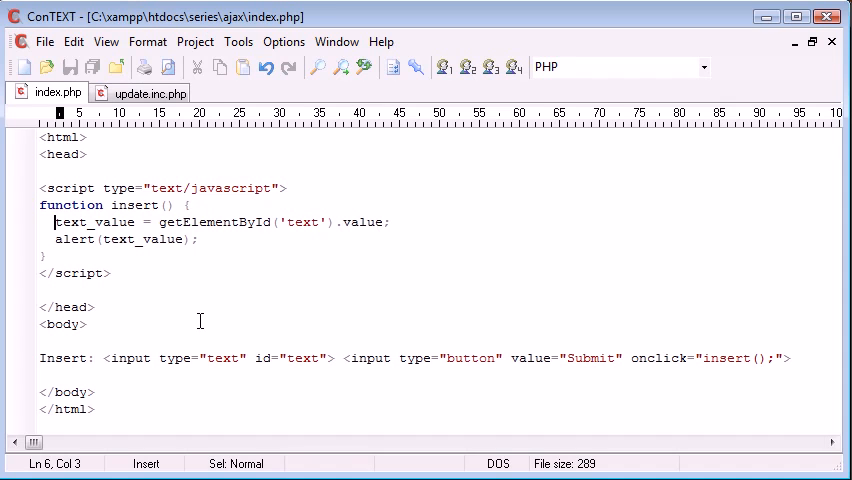
{"action": "type", "text": "var"}
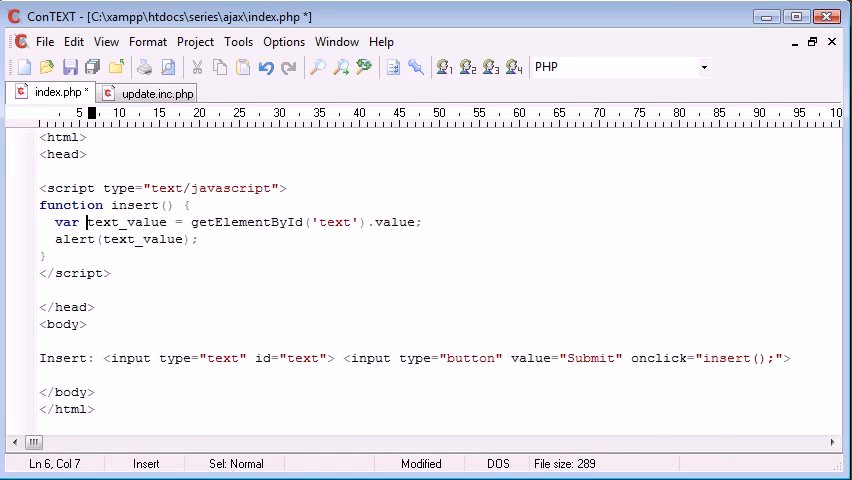
{"action": "left_click", "coordinate": [422, 408]}
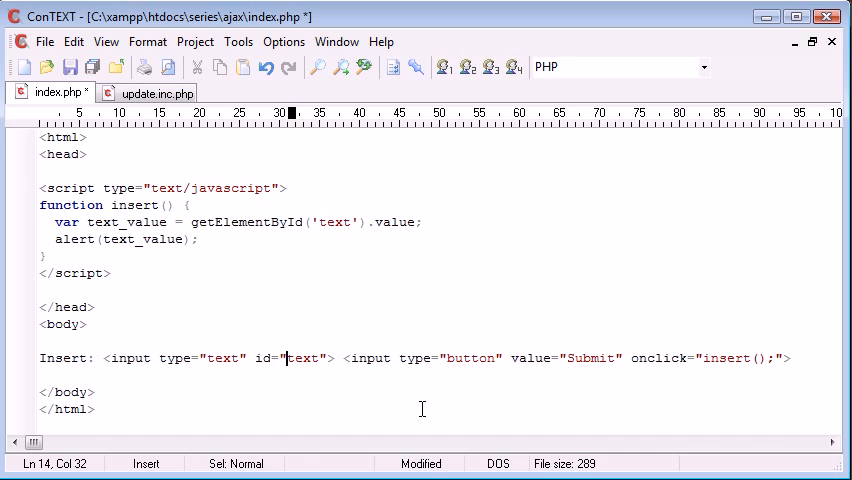
{"action": "type", "text": "insert"}
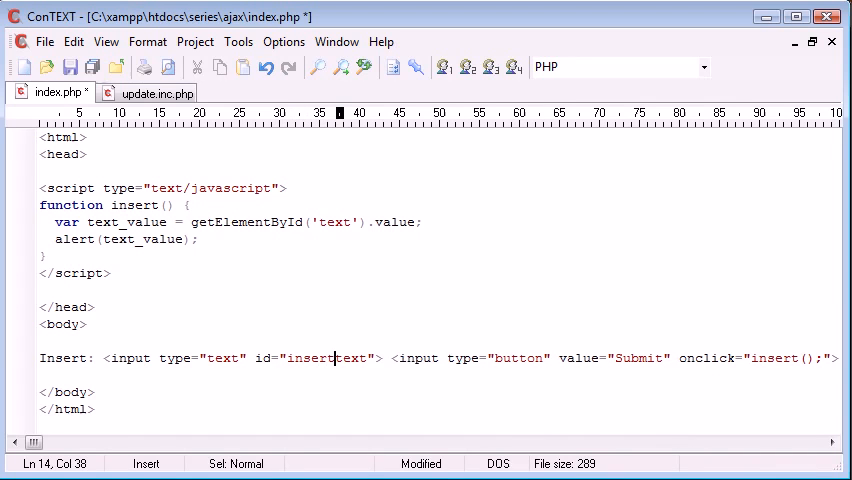
{"action": "left_click", "coordinate": [318, 221]}
{"action": "type", "text": "insert"}
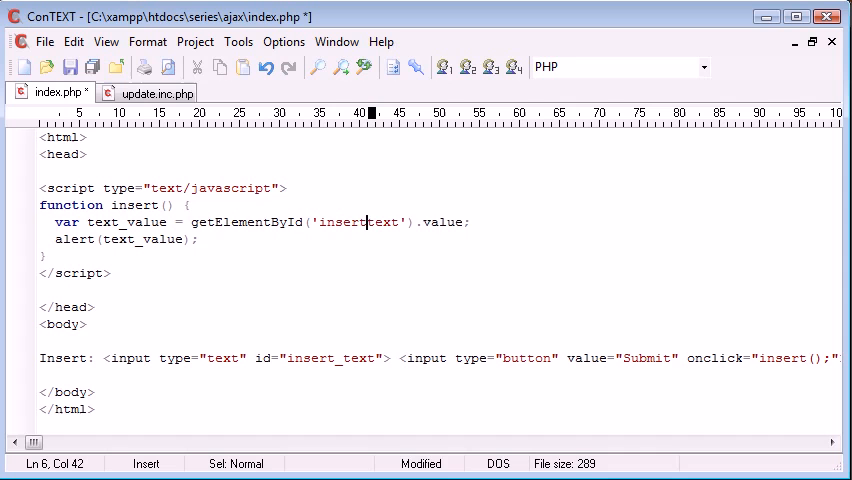
{"action": "type", "text": "_"}
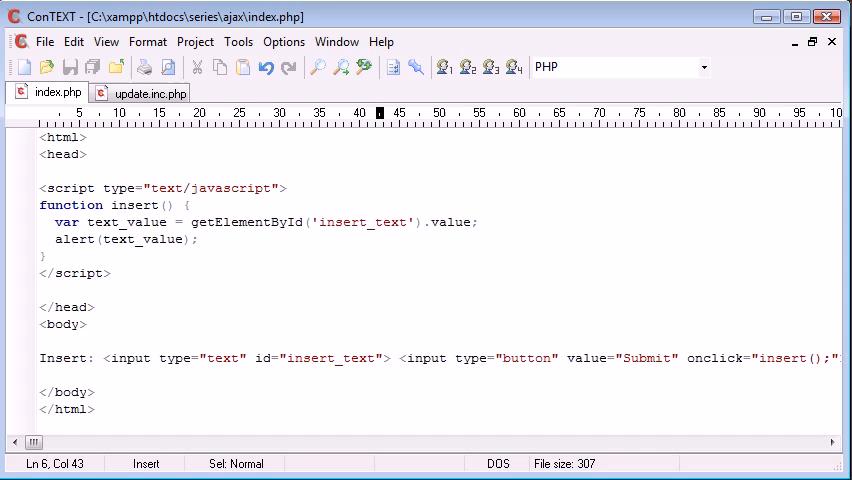
Prefix getElementById with document. in insert()
{"action": "left_click", "coordinate": [270, 278]}
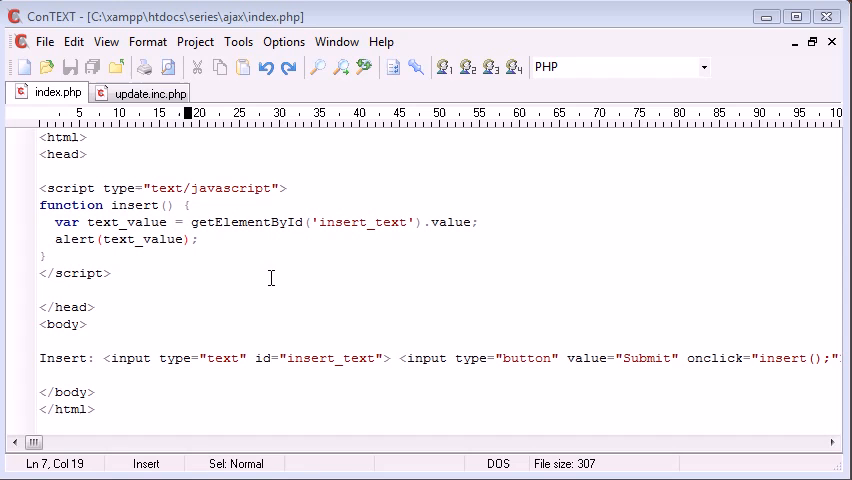
{"action": "left_click", "coordinate": [80, 221]}
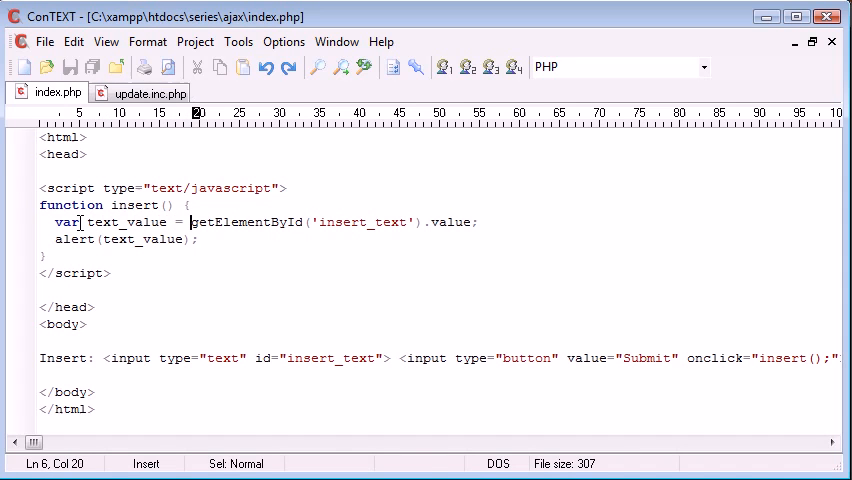
{"action": "type", "text": "document."}
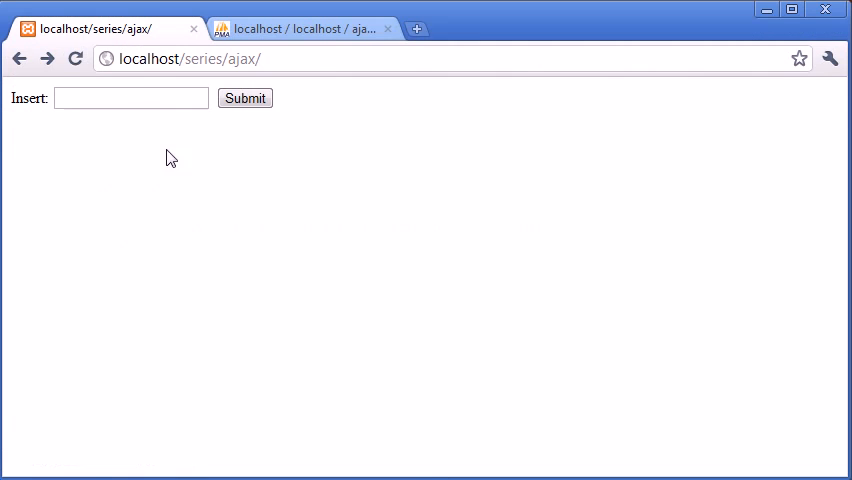
Submit 'test' from the Insert field in Chrome, then return to ConTEXT
{"action": "type", "text": "test"}
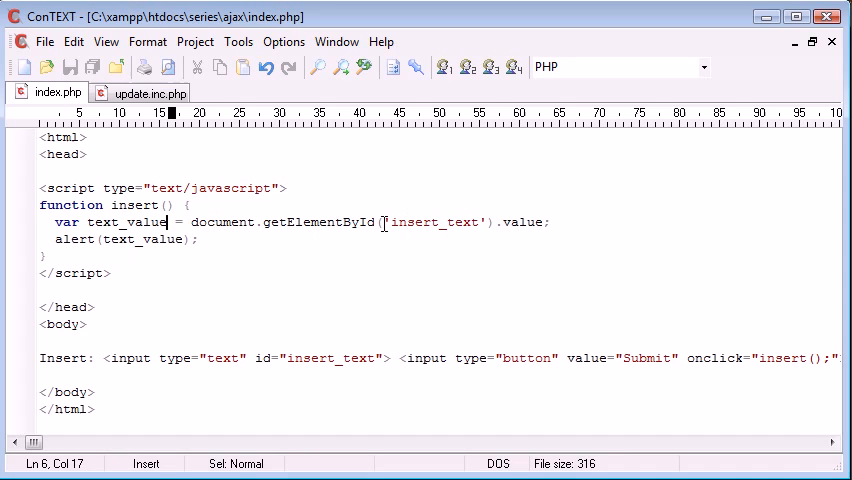
{"action": "mouse_move", "coordinate": [268, 358]}
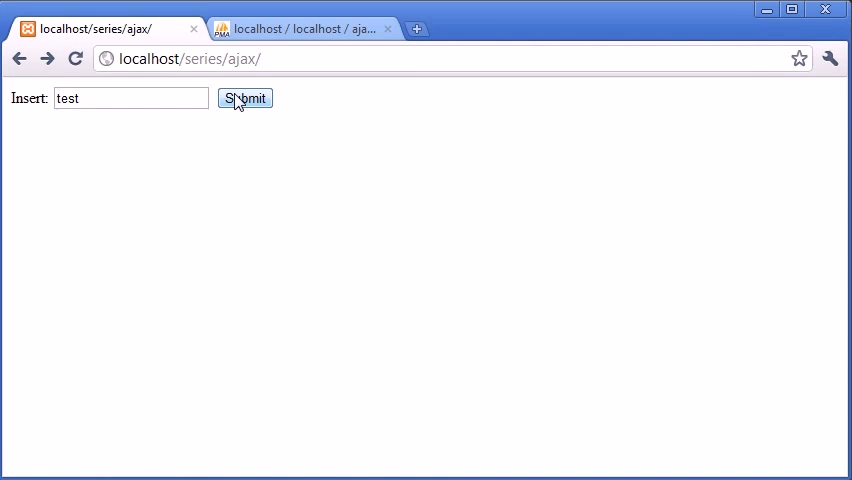
{"action": "left_click", "coordinate": [245, 98]}
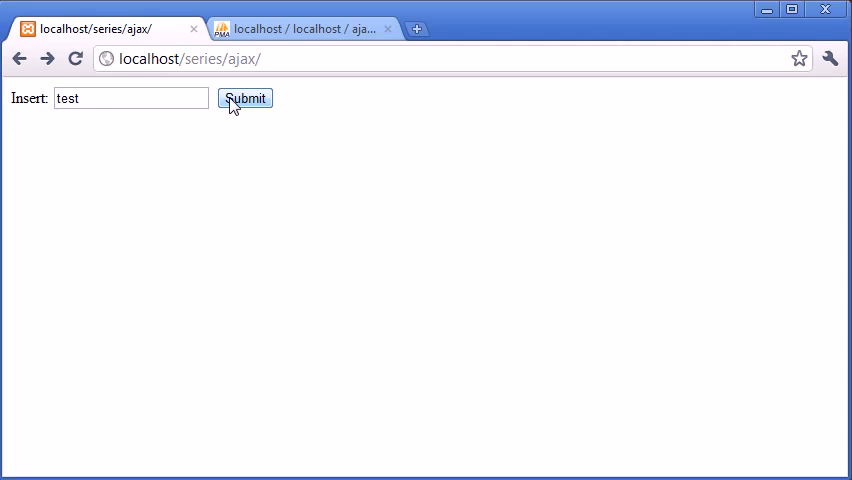
{"action": "key", "text": "alt+tab"}
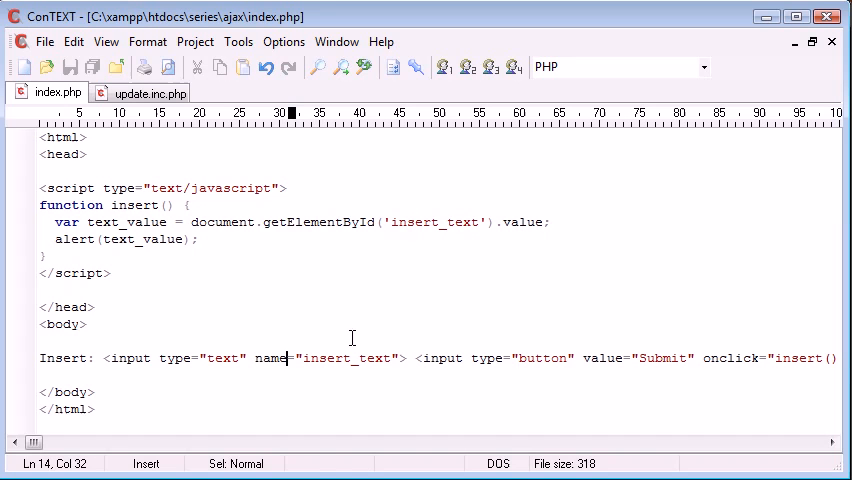
{"action": "mouse_move", "coordinate": [497, 230]}
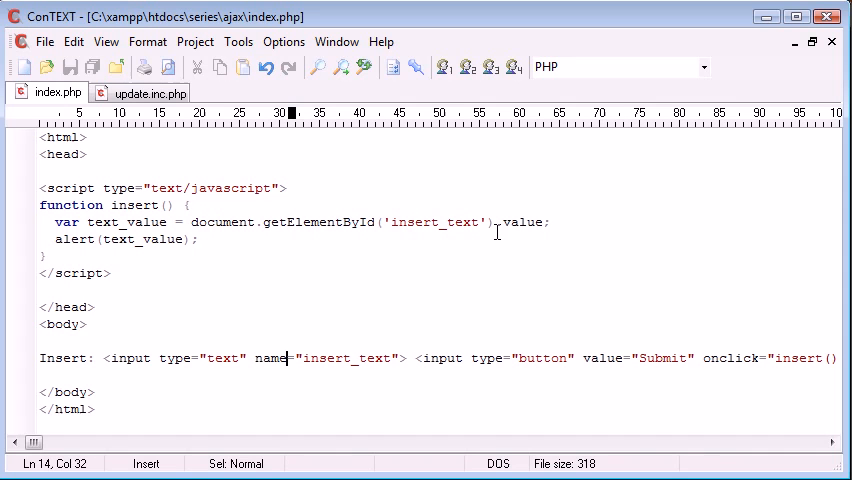
{"action": "mouse_move", "coordinate": [377, 338]}
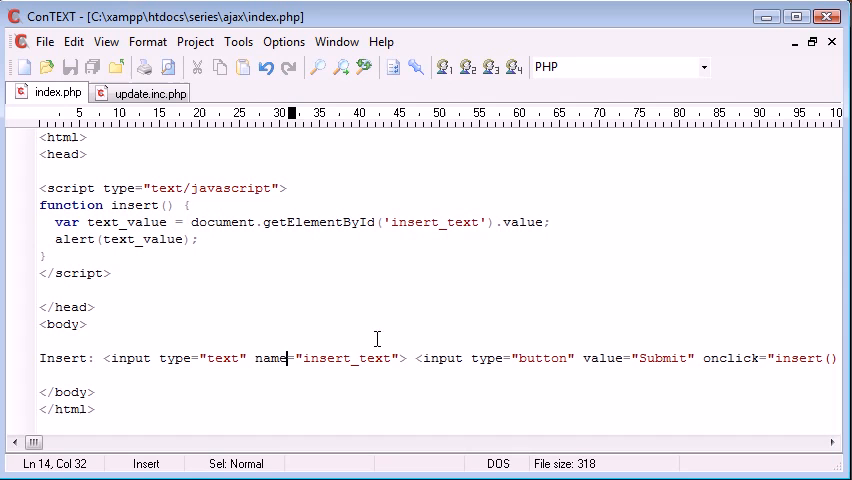
{"action": "mouse_move", "coordinate": [88, 222]}
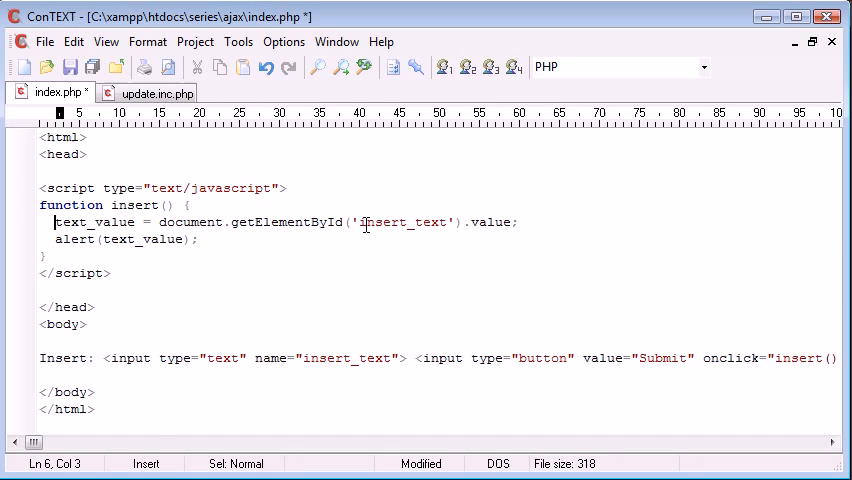
{"action": "mouse_move", "coordinate": [203, 239]}
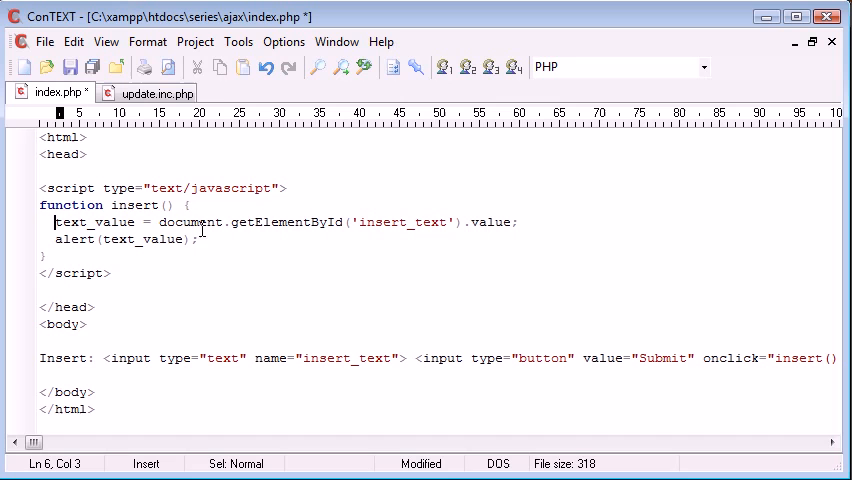
{"action": "mouse_move", "coordinate": [314, 295]}
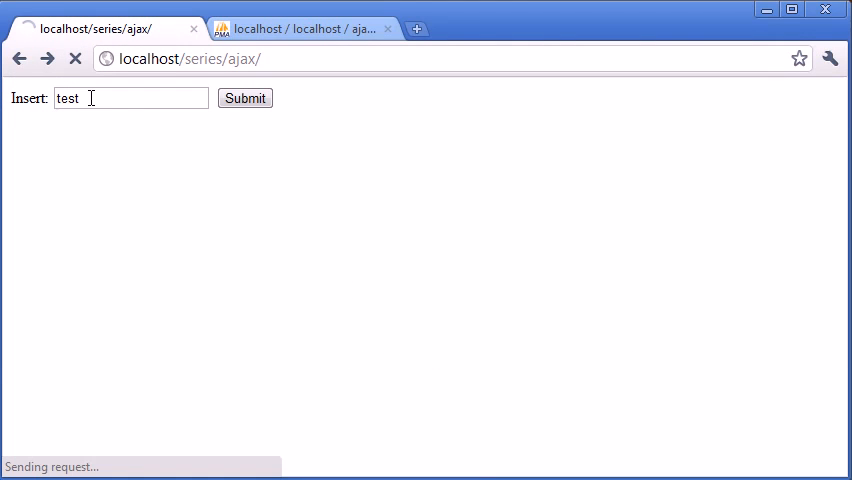
Submit 'w' from Chrome's Insert field and dismiss the alert showing w
{"action": "left_click", "coordinate": [245, 98]}
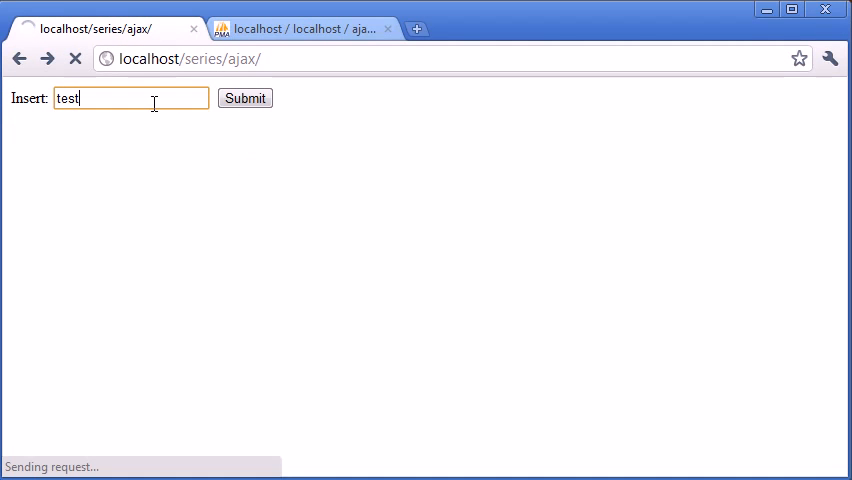
{"action": "left_click", "coordinate": [245, 98]}
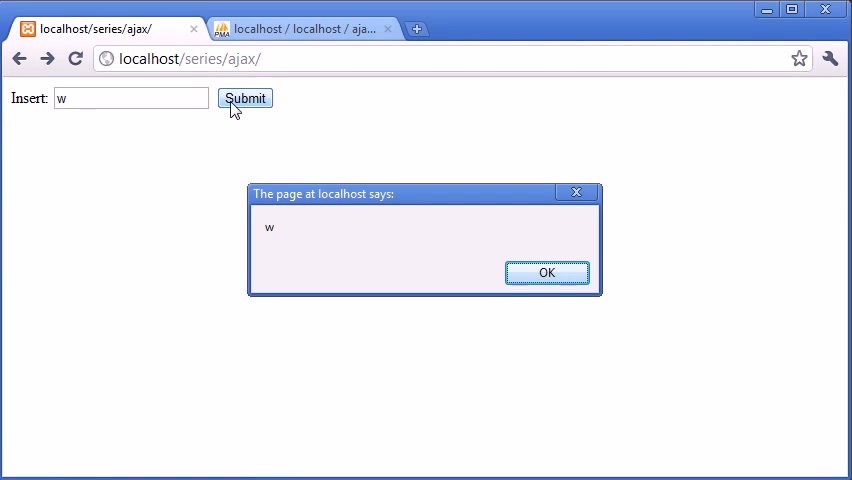
{"action": "left_click", "coordinate": [546, 272]}
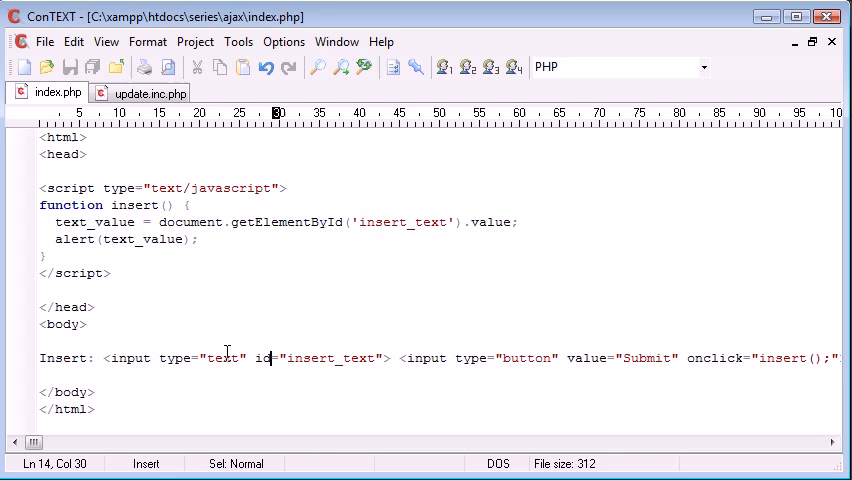
{"action": "mouse_move", "coordinate": [188, 222]}
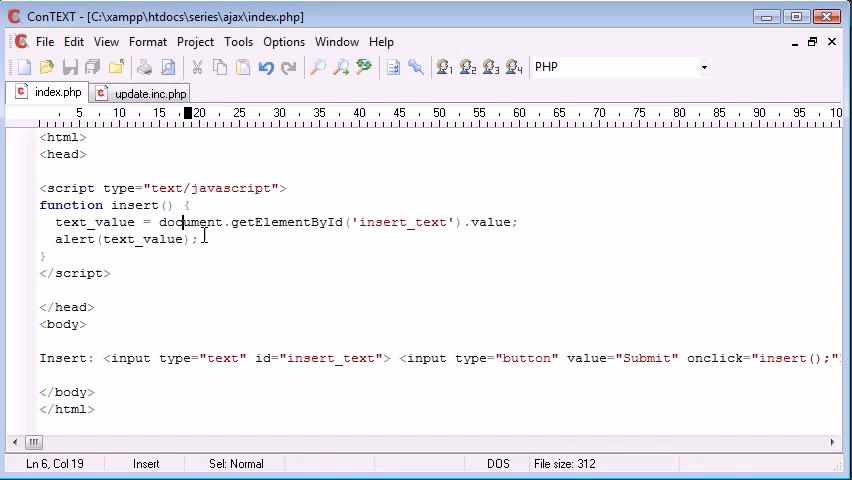
Select, then deselect, the document.getElementById(...).value expression in ConTEXT
{"action": "left_click_drag", "start_coordinate": [159, 222], "coordinate": [518, 222]}
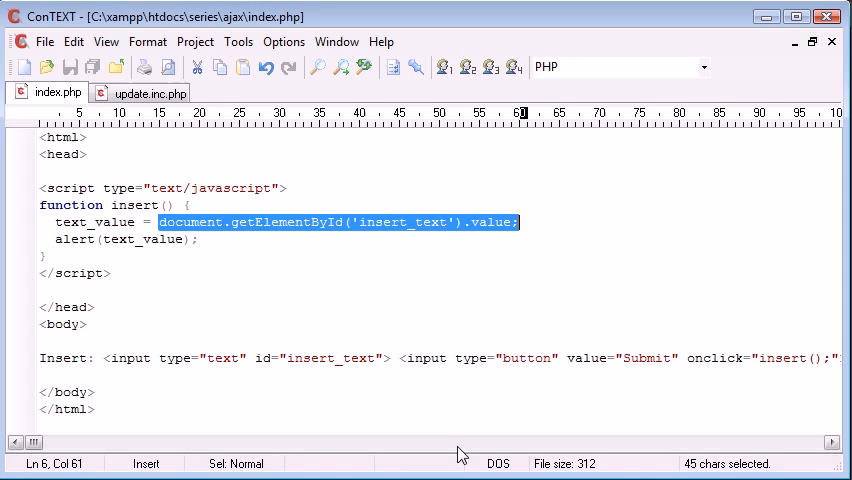
{"action": "mouse_move", "coordinate": [392, 228]}
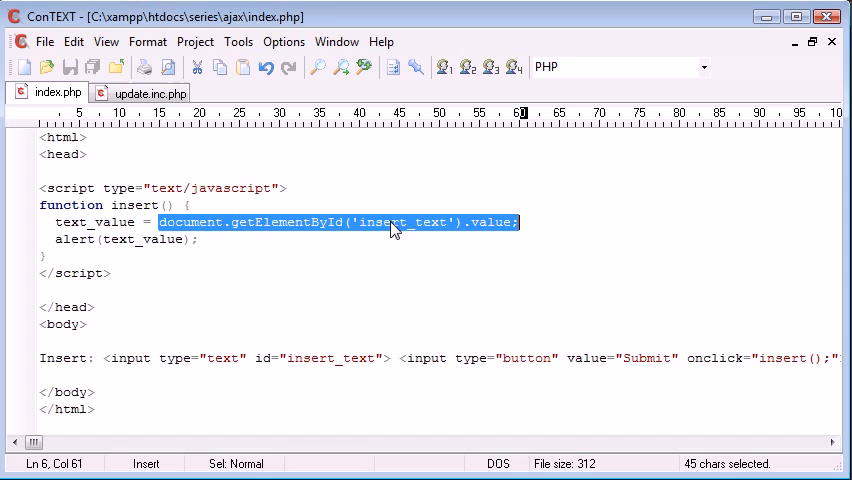
{"action": "left_click", "coordinate": [338, 358]}
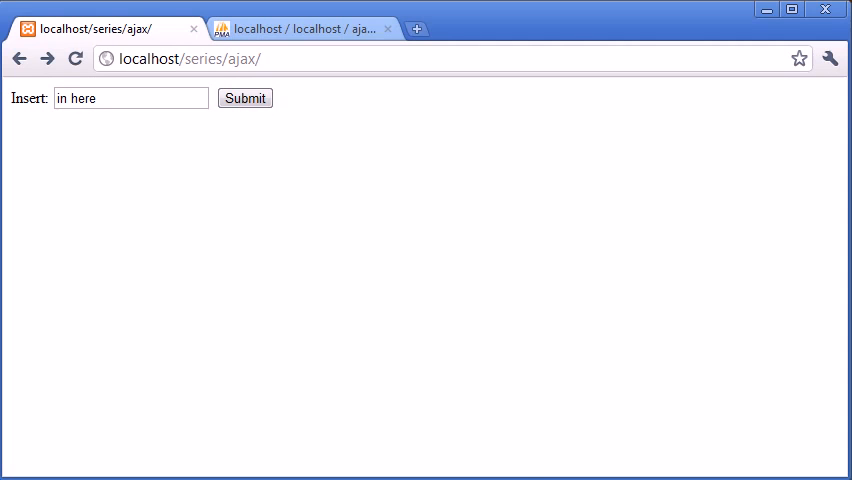
Delete the text_value and alert lines from insert() in ConTEXT
{"action": "key", "text": "alt+tab"}
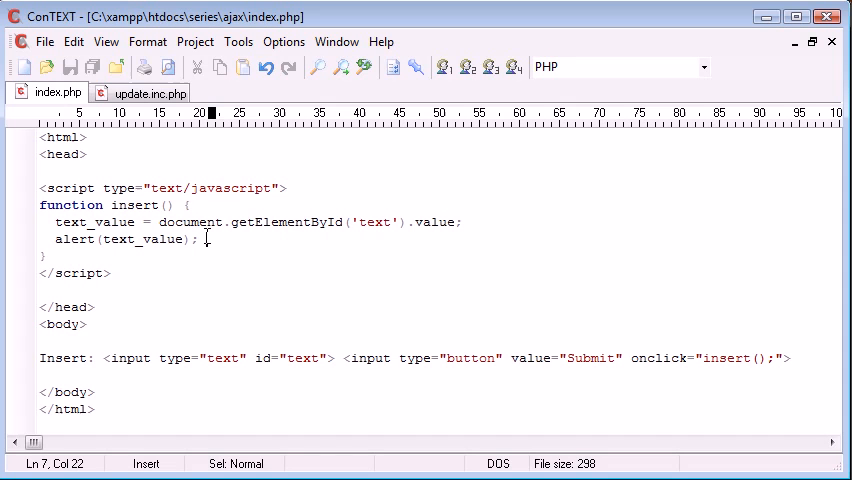
{"action": "left_click_drag", "start_coordinate": [55, 221], "coordinate": [200, 239]}
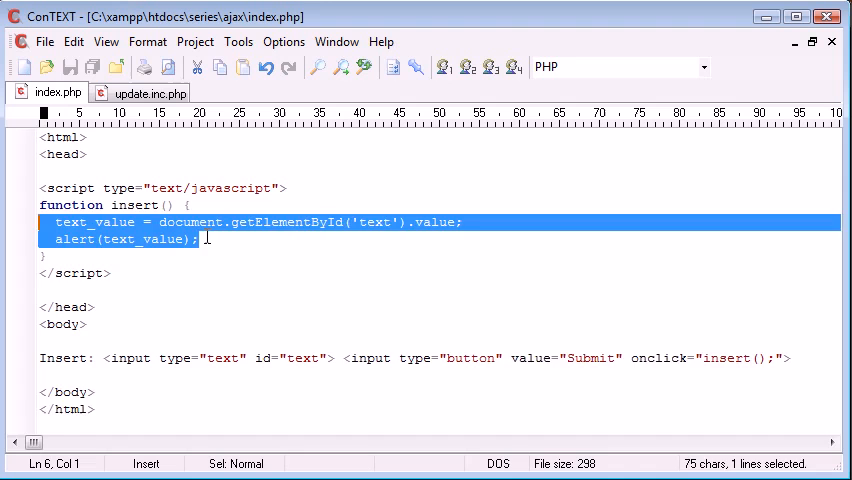
{"action": "key", "text": "Delete"}
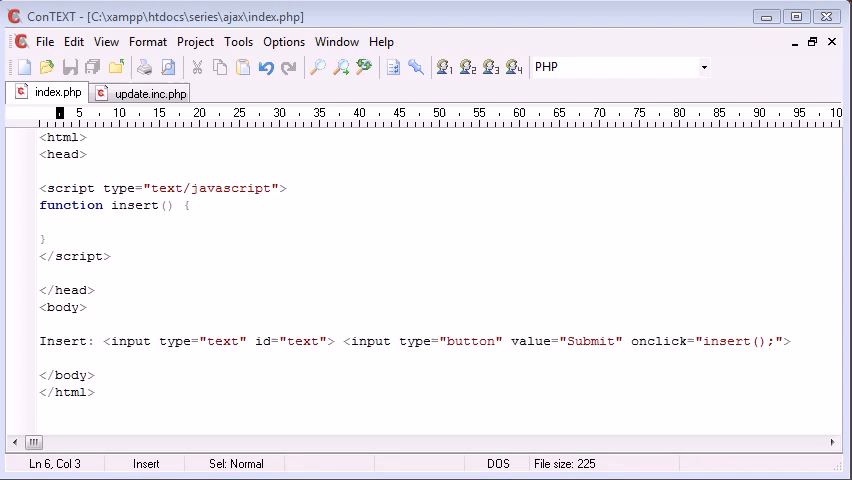
{"action": "mouse_move", "coordinate": [249, 273]}
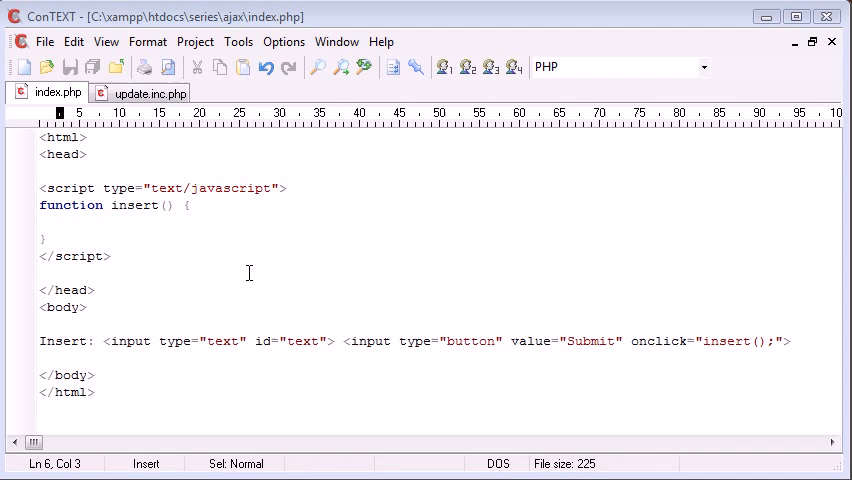
Write the if (window.XMLHttpRequest) condition inside insert()
{"action": "type", "text": "if"}
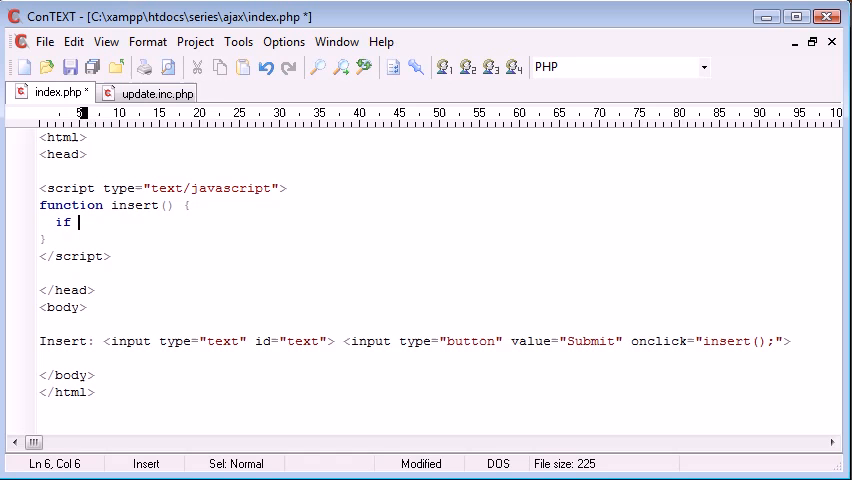
{"action": "type", "text": "(window."}
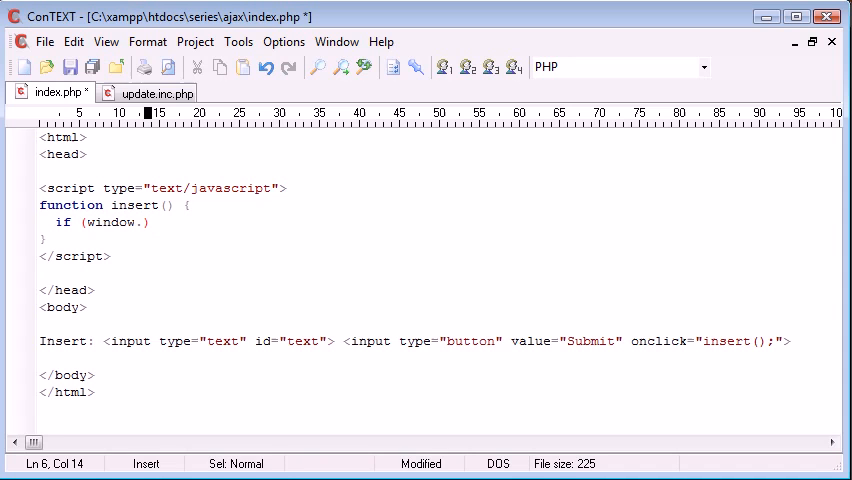
{"action": "type", "text": "XML"}
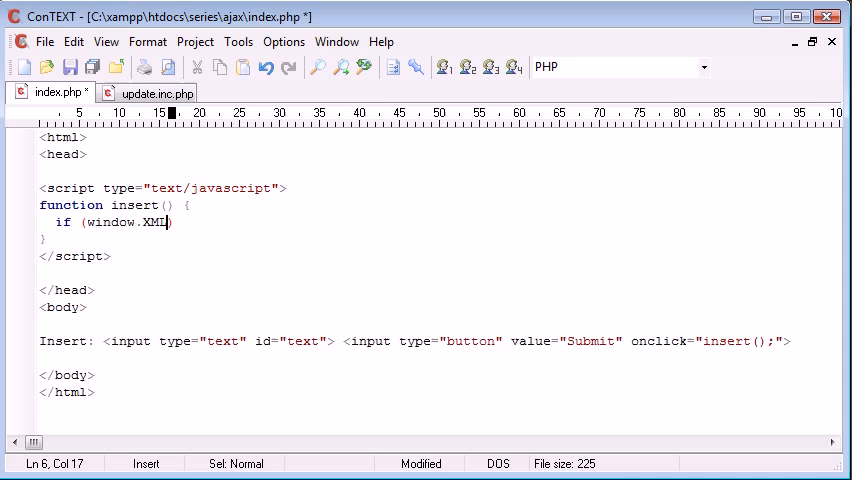
{"action": "type", "text": "H"}
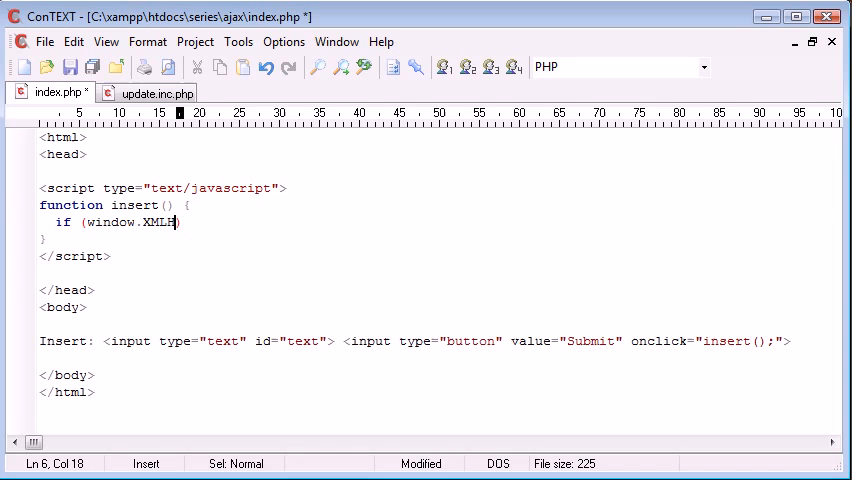
{"action": "type", "text": "ttpRequest"}
{"action": "type", "text": "} else {"}
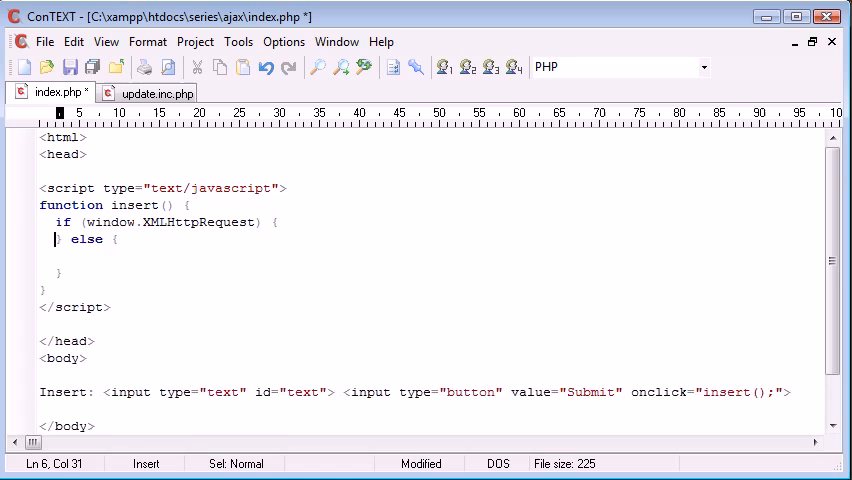
Assign xmlhttp = new XMLHttpRequest(); inside the if branch
{"action": "type", "text": "xmlh"}
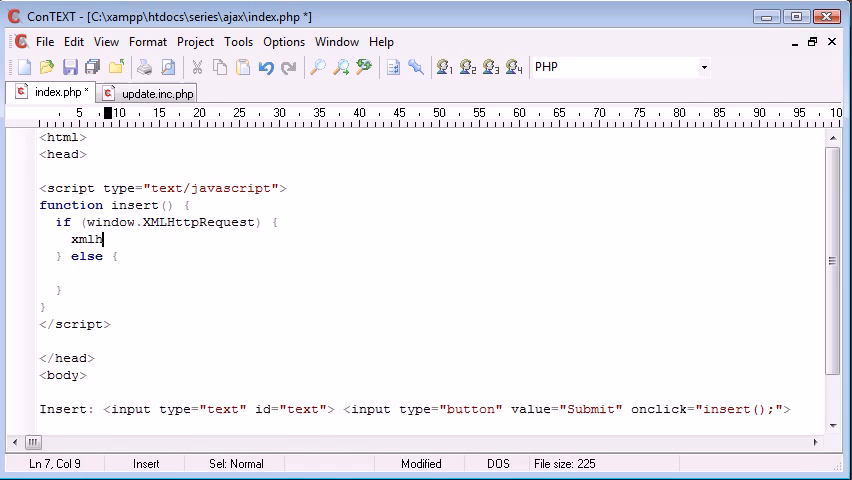
{"action": "type", "text": "ttp"}
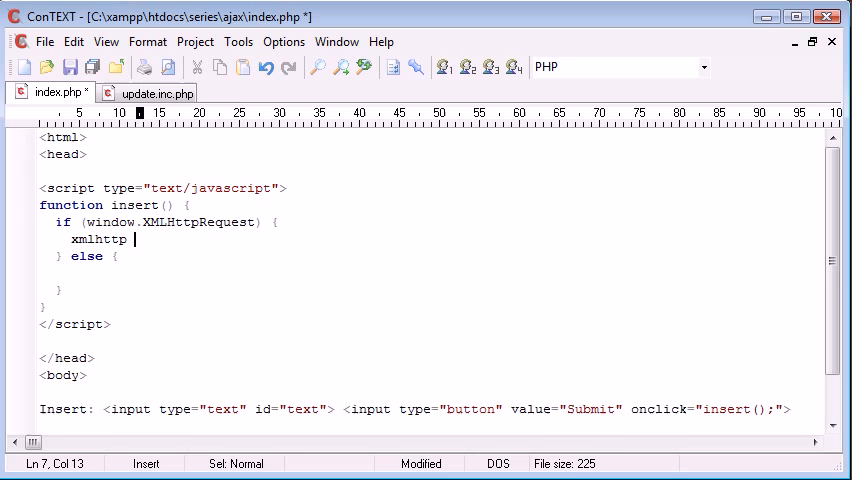
{"action": "type", "text": "= new"}
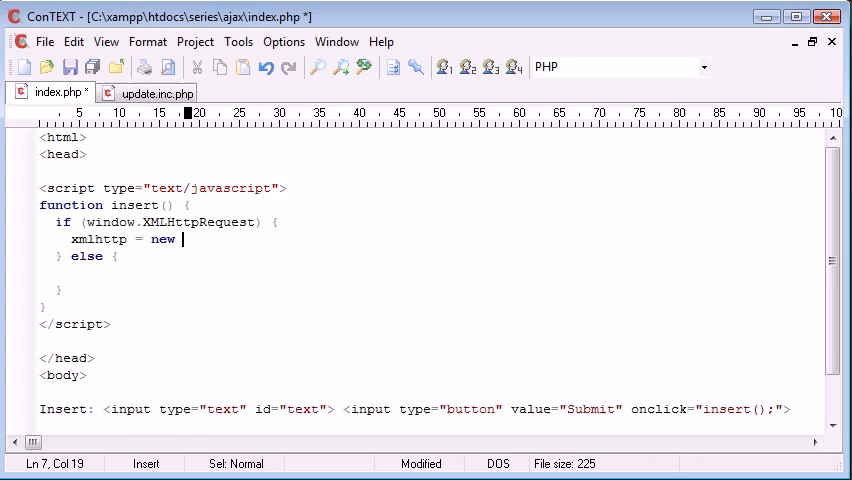
{"action": "type", "text": "XMLHttp"}
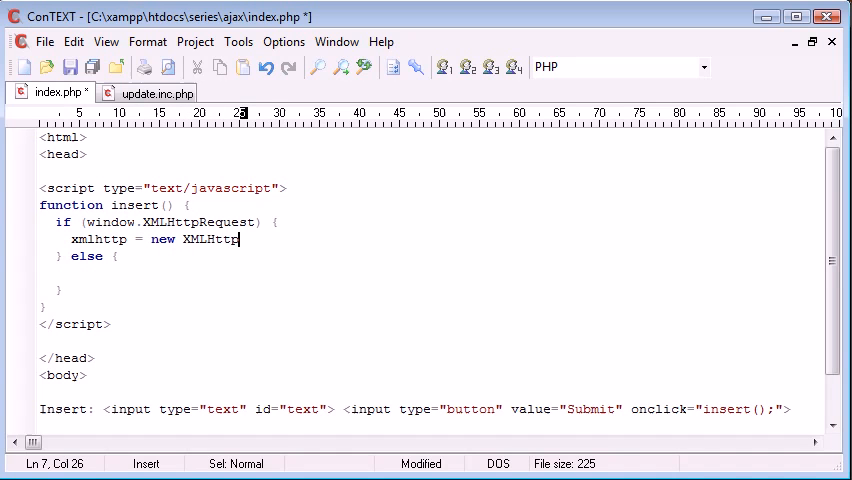
{"action": "type", "text": "Request"}
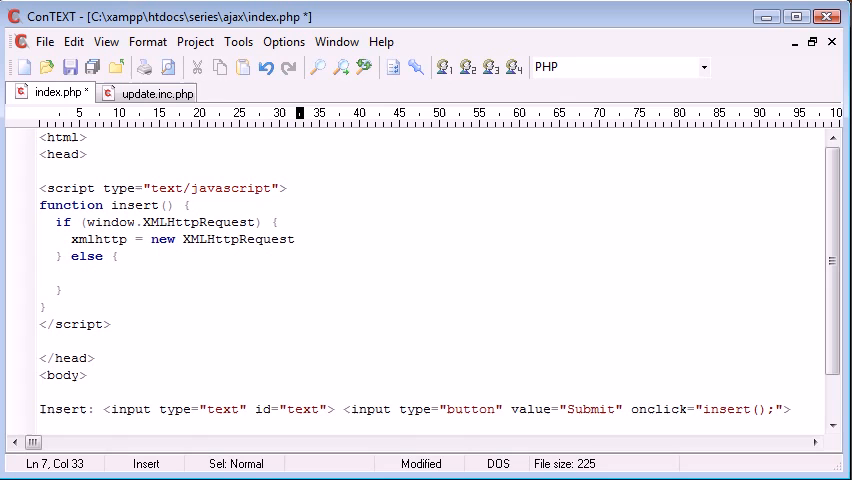
{"action": "type", "text": "();"}
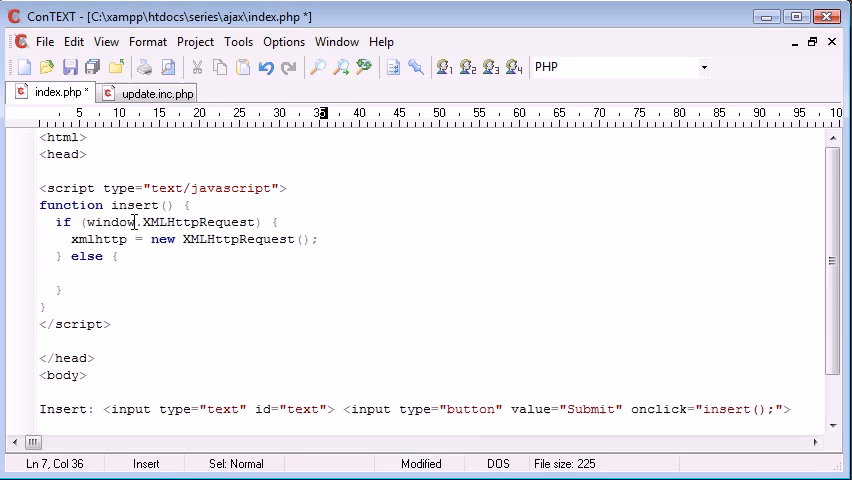
Assign xmlhttp = new ActiveXObject('Microsoft.XMLHTTP'); in the else branch and save
{"action": "left_click_drag", "start_coordinate": [183, 239], "coordinate": [311, 256]}
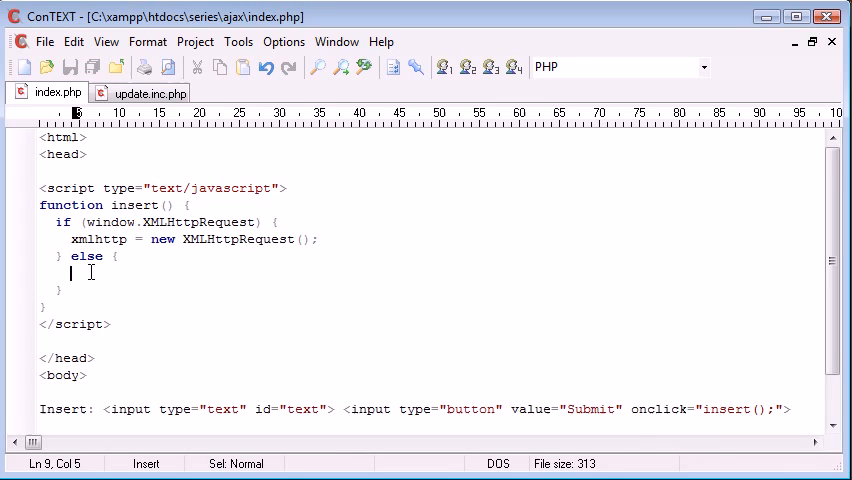
{"action": "type", "text": "xmlhttp"}
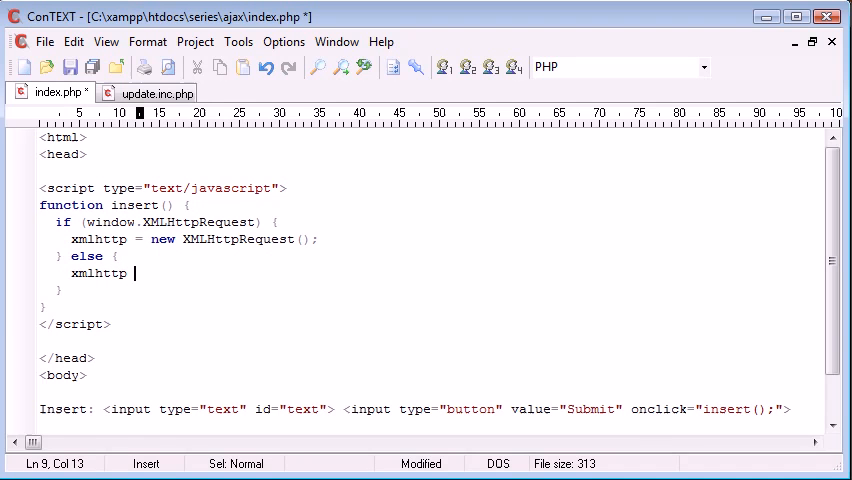
{"action": "type", "text": "= new"}
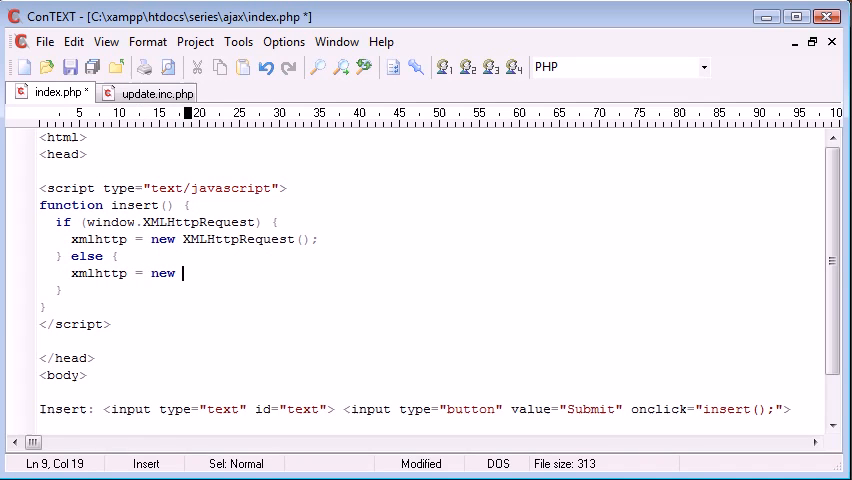
{"action": "type", "text": "ActiveX"}
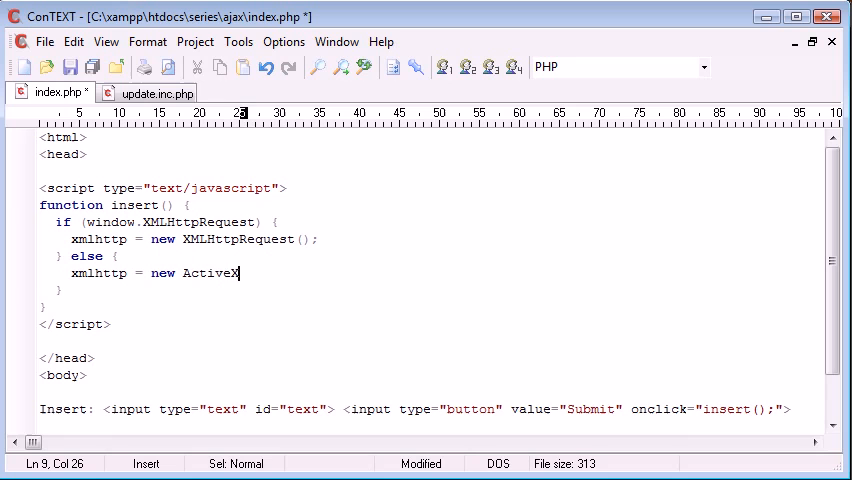
{"action": "type", "text": "Object()"}
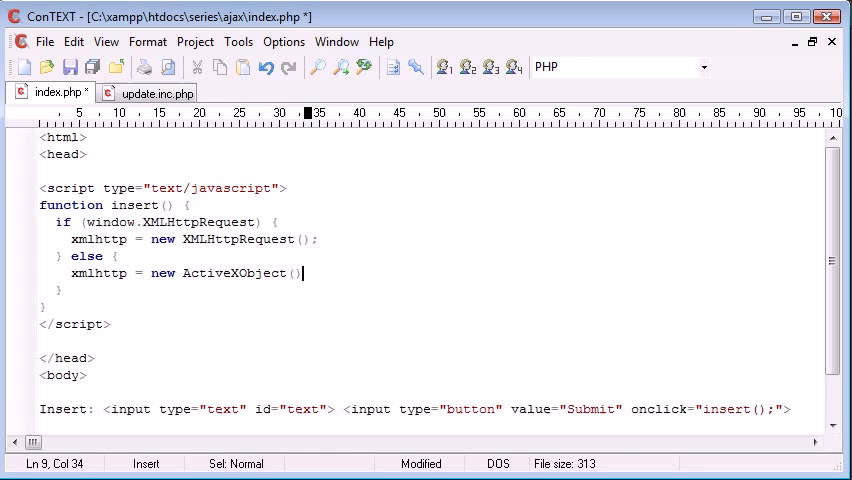
{"action": "type", "text": "''"}
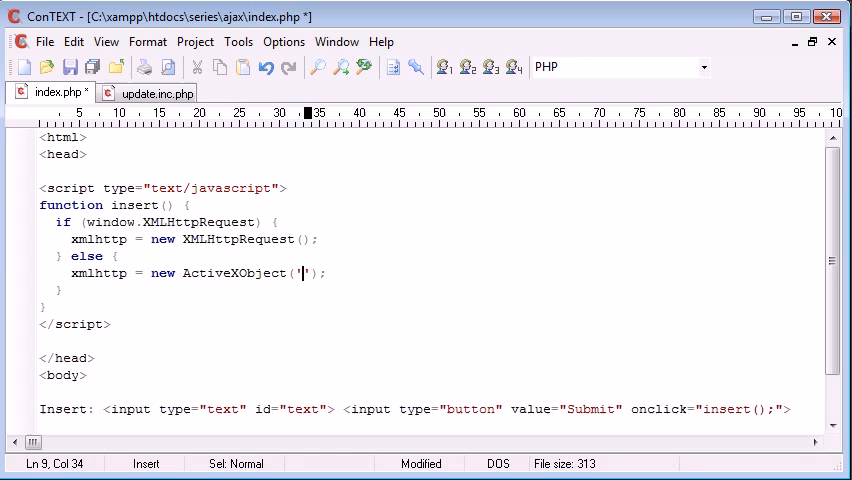
{"action": "type", "text": "Microso"}
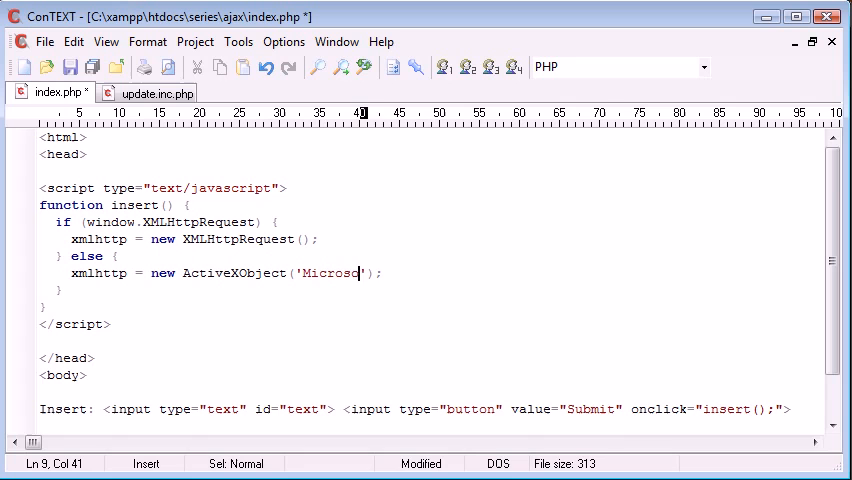
{"action": "type", "text": ".XML"}
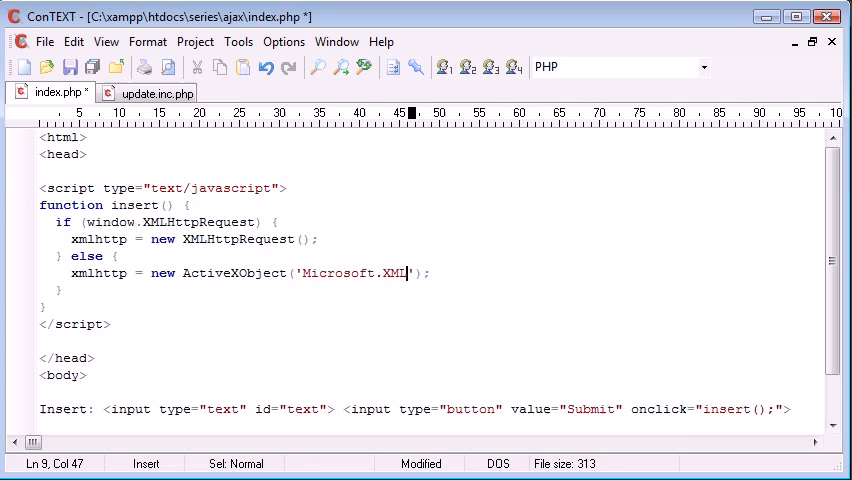
{"action": "type", "text": "HTTP"}
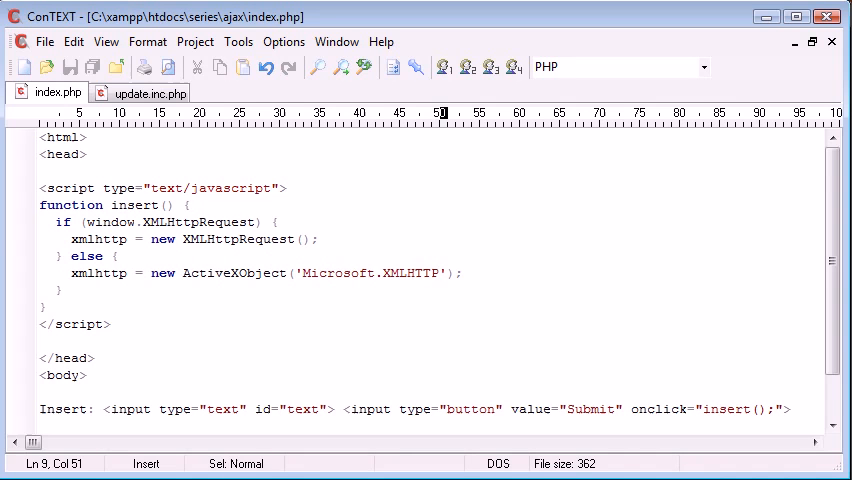
{"action": "mouse_move", "coordinate": [181, 247]}
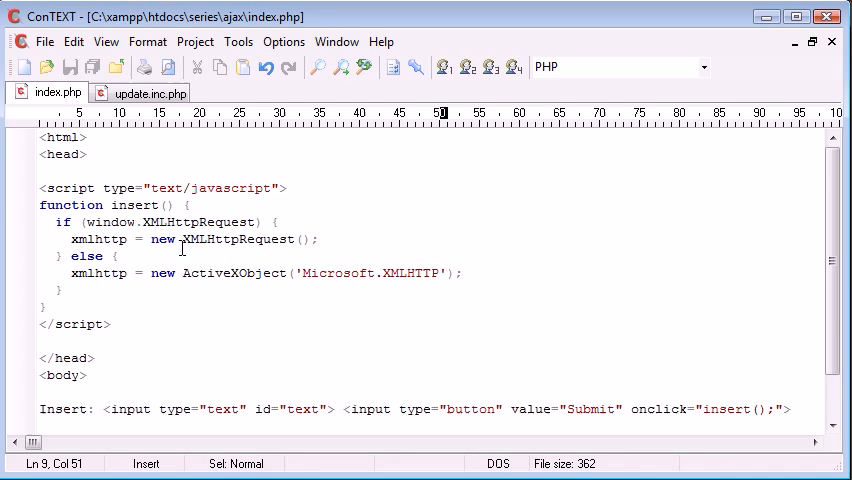
{"action": "mouse_move", "coordinate": [183, 248]}
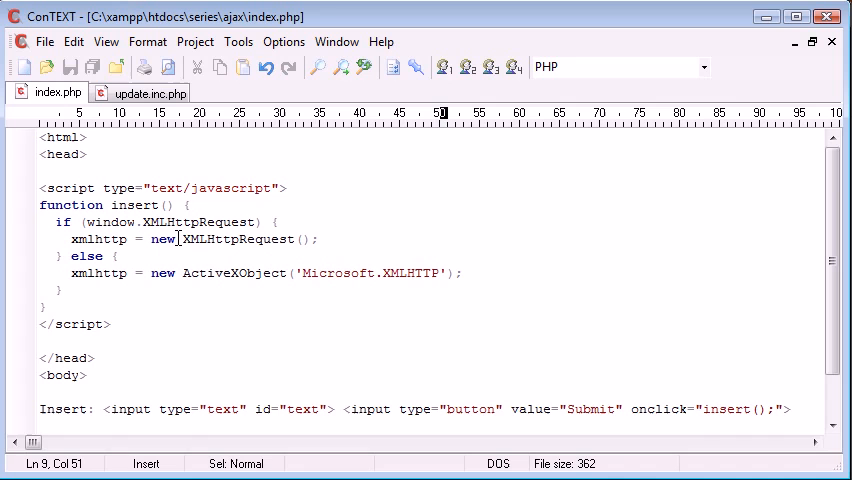
{"action": "double_click", "coordinate": [196, 239]}
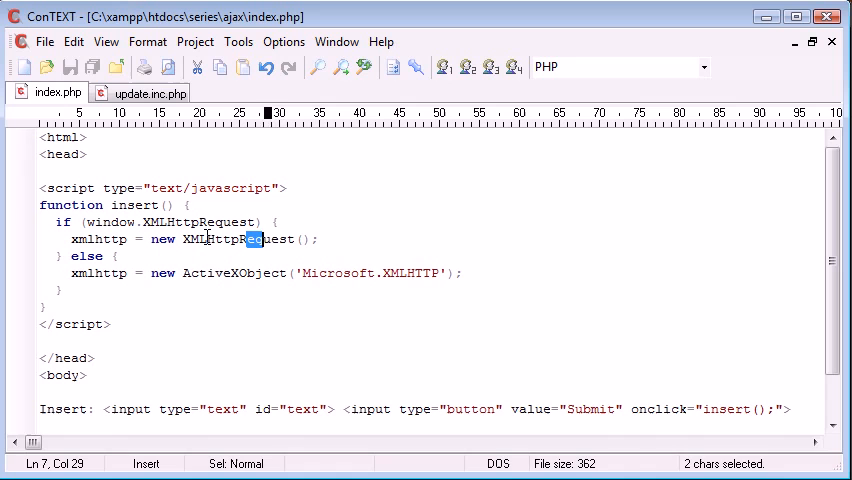
{"action": "left_click_drag", "start_coordinate": [257, 239], "coordinate": [283, 239]}
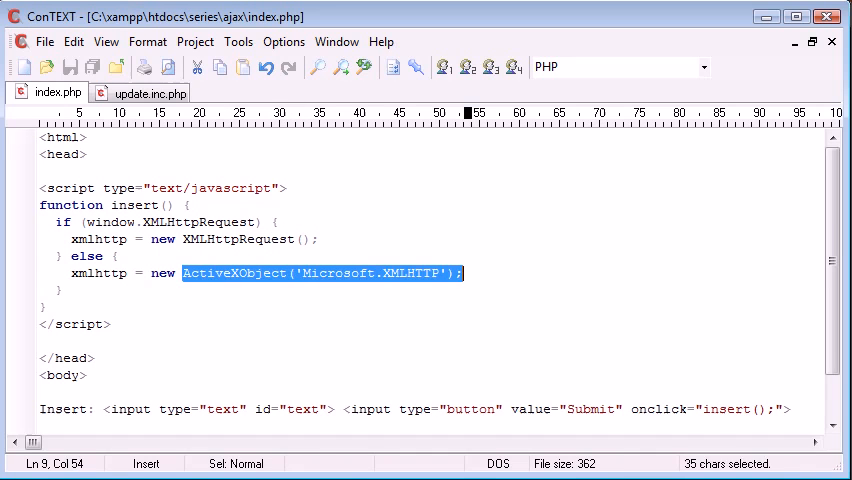
{"action": "left_click", "coordinate": [463, 290]}
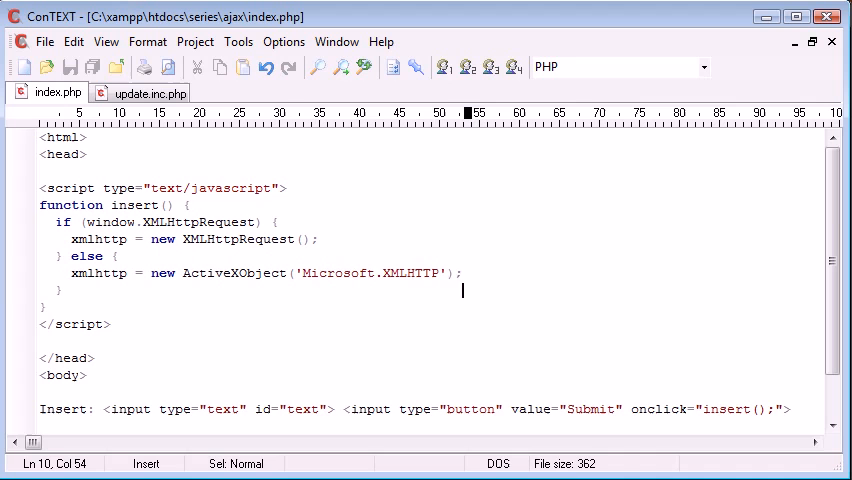